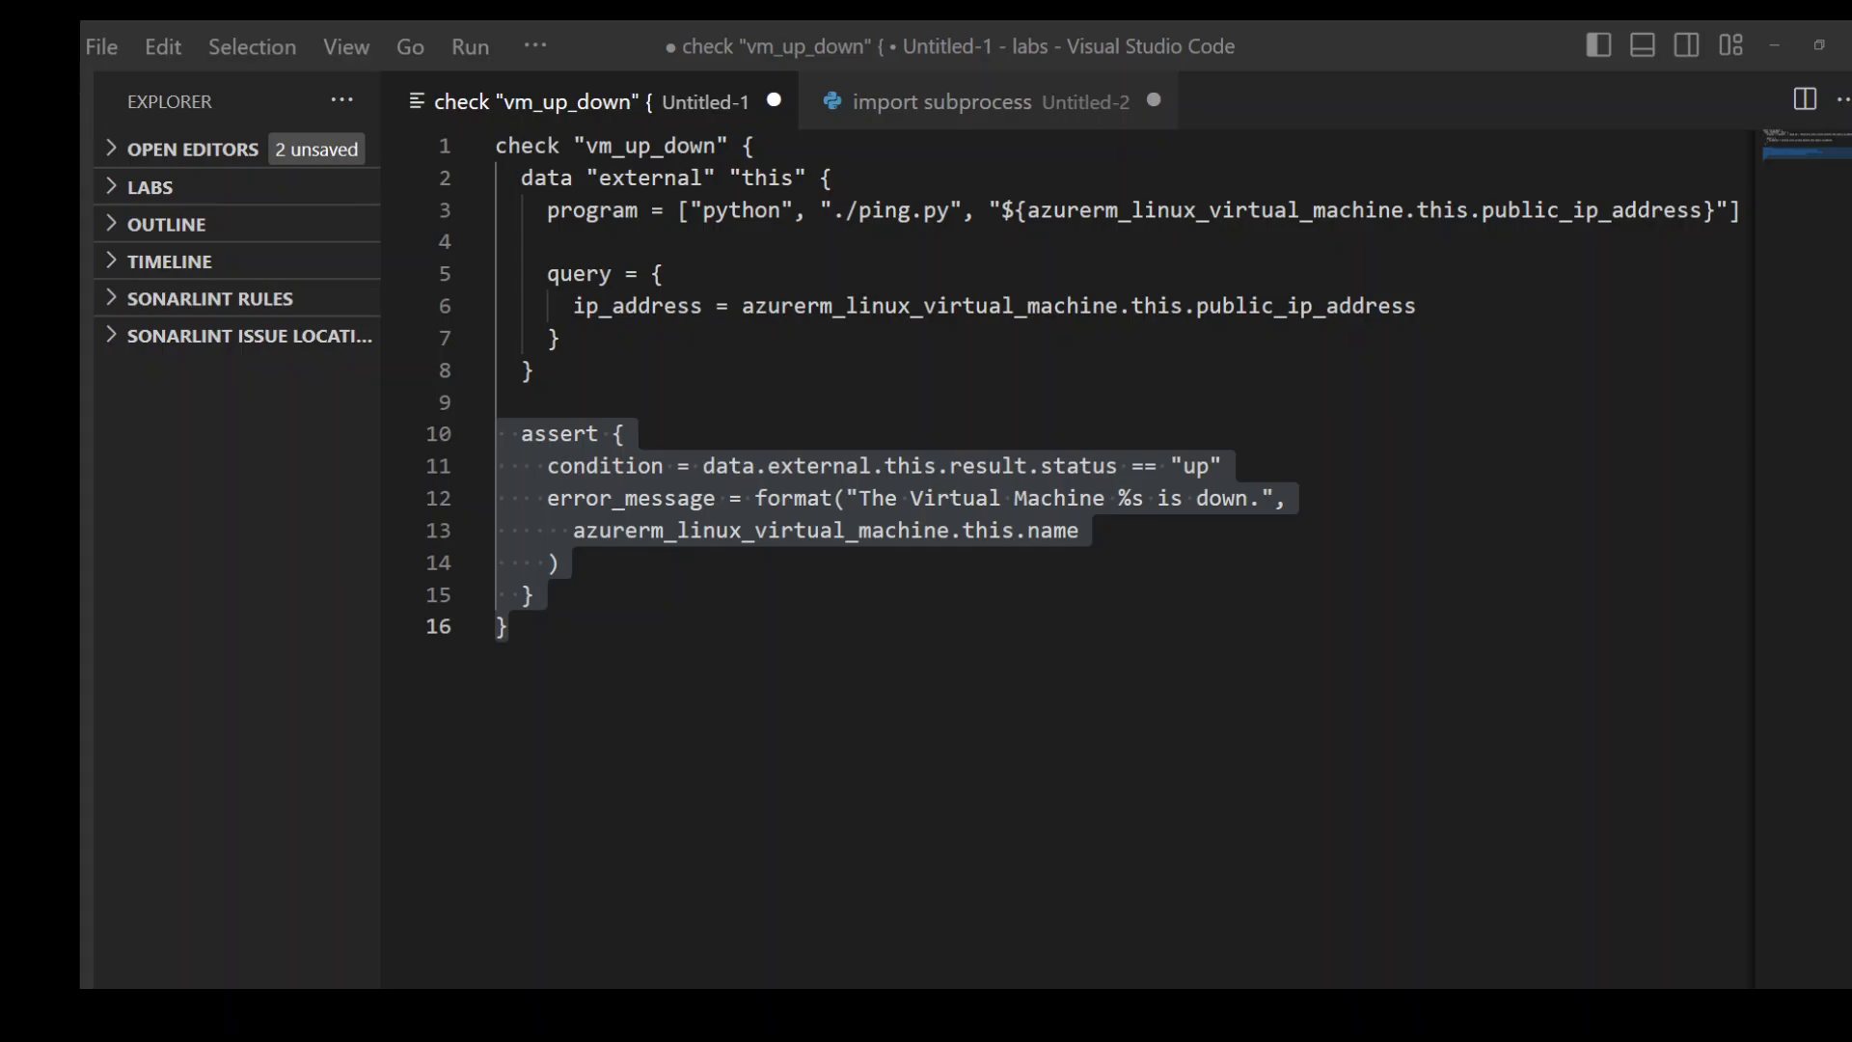
pyautogui.moveTo(382, 802)
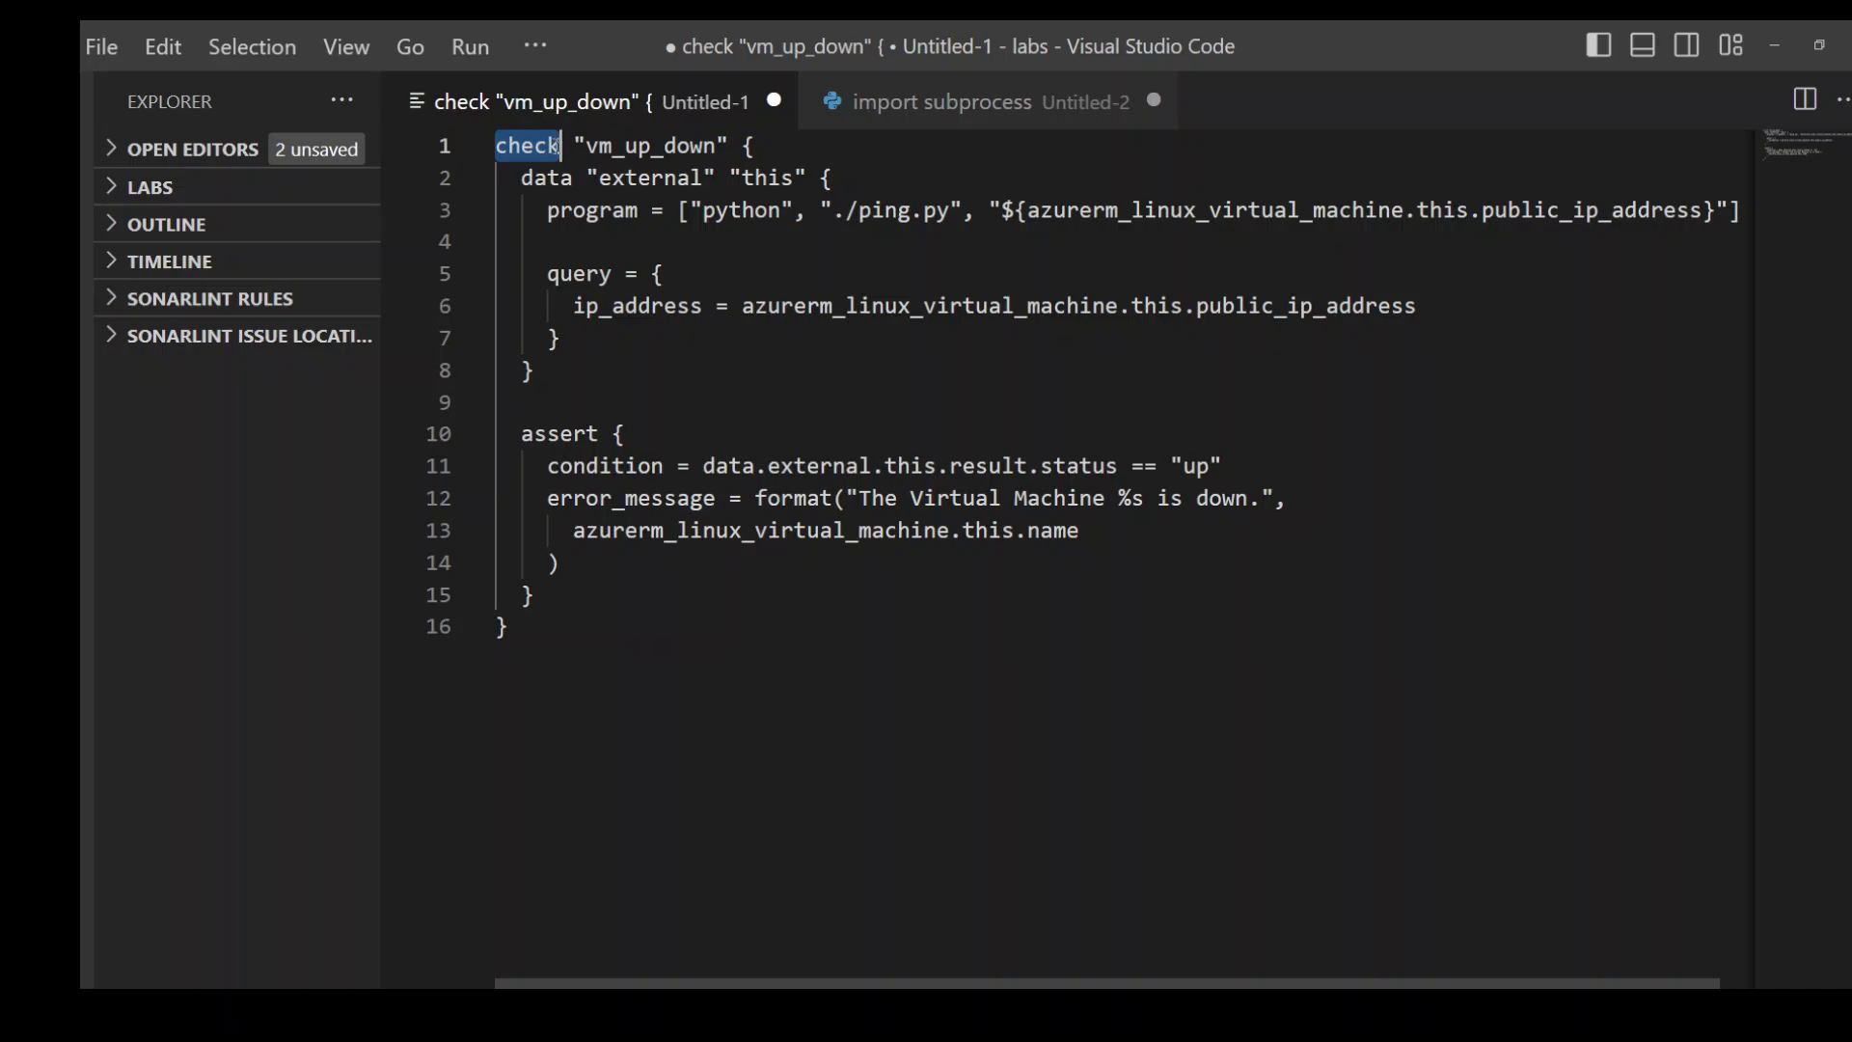
# - Walk through the check block: the check keyword, the python program entry and its public IP argument
pyautogui.doubleClick(648, 145)
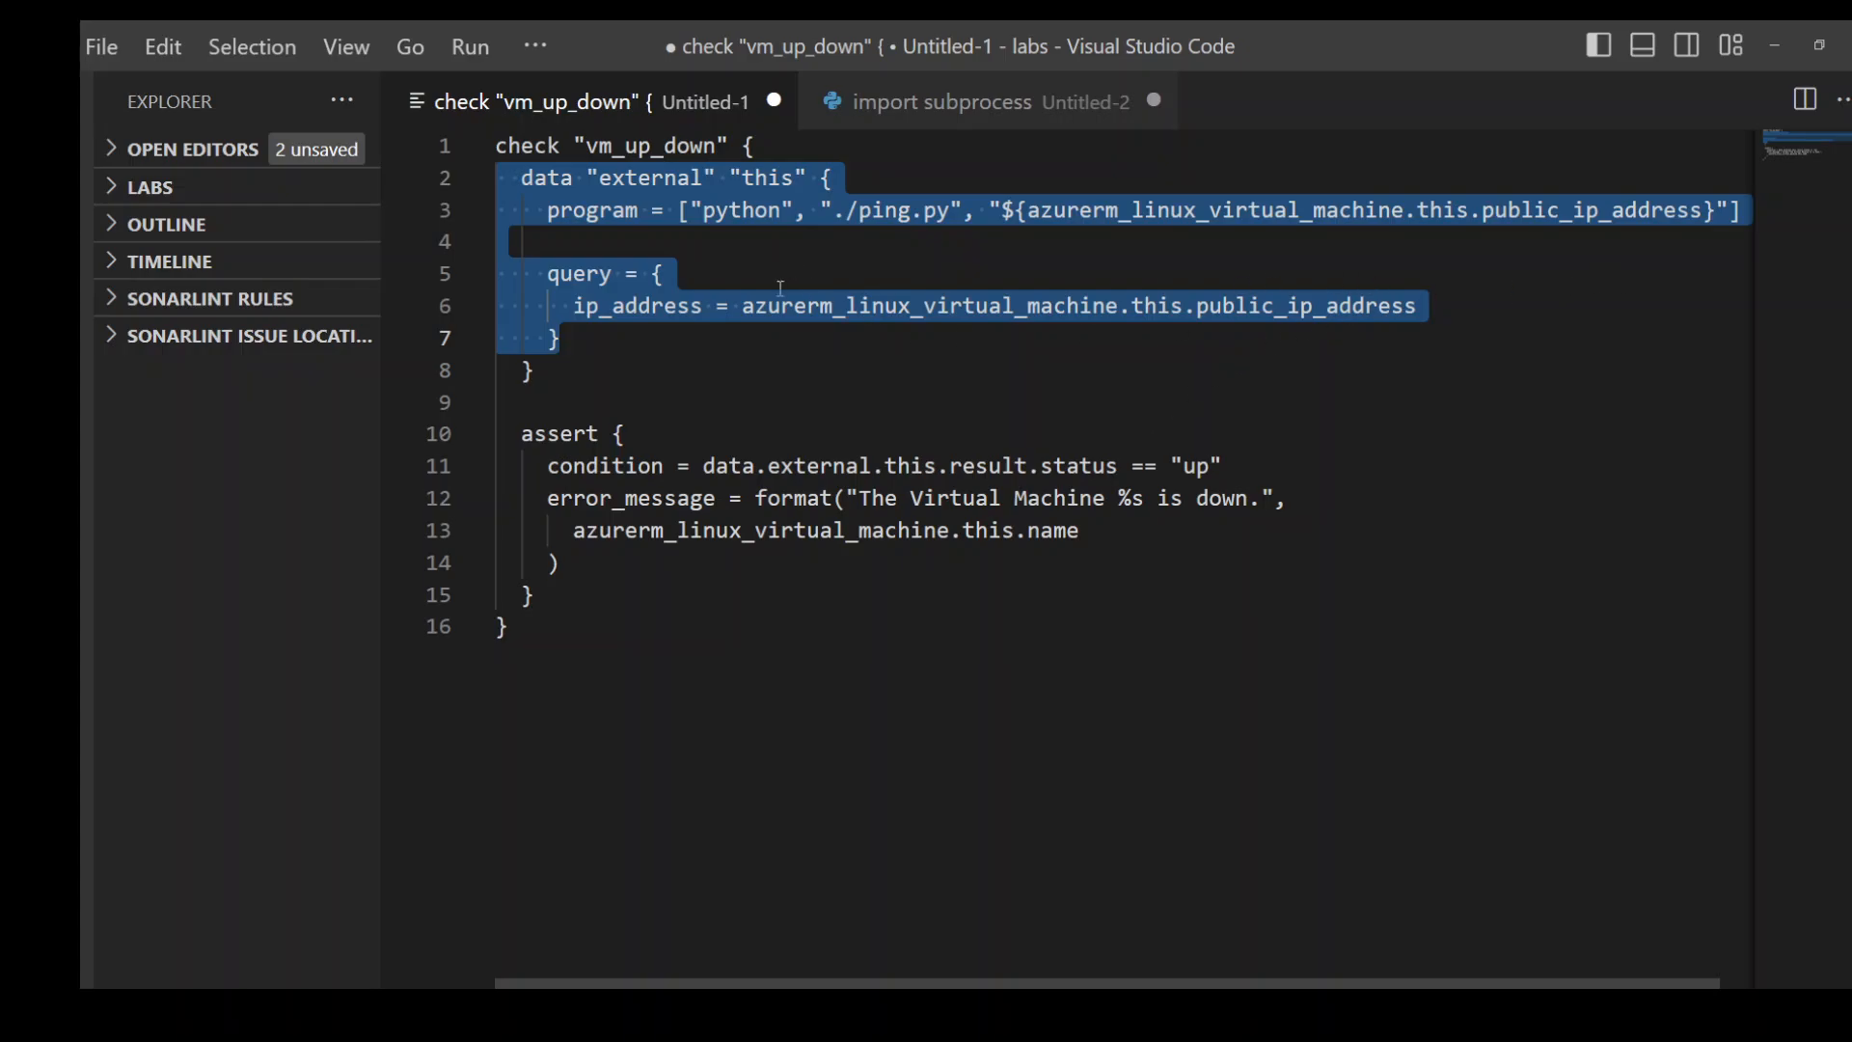
pyautogui.click(496, 241)
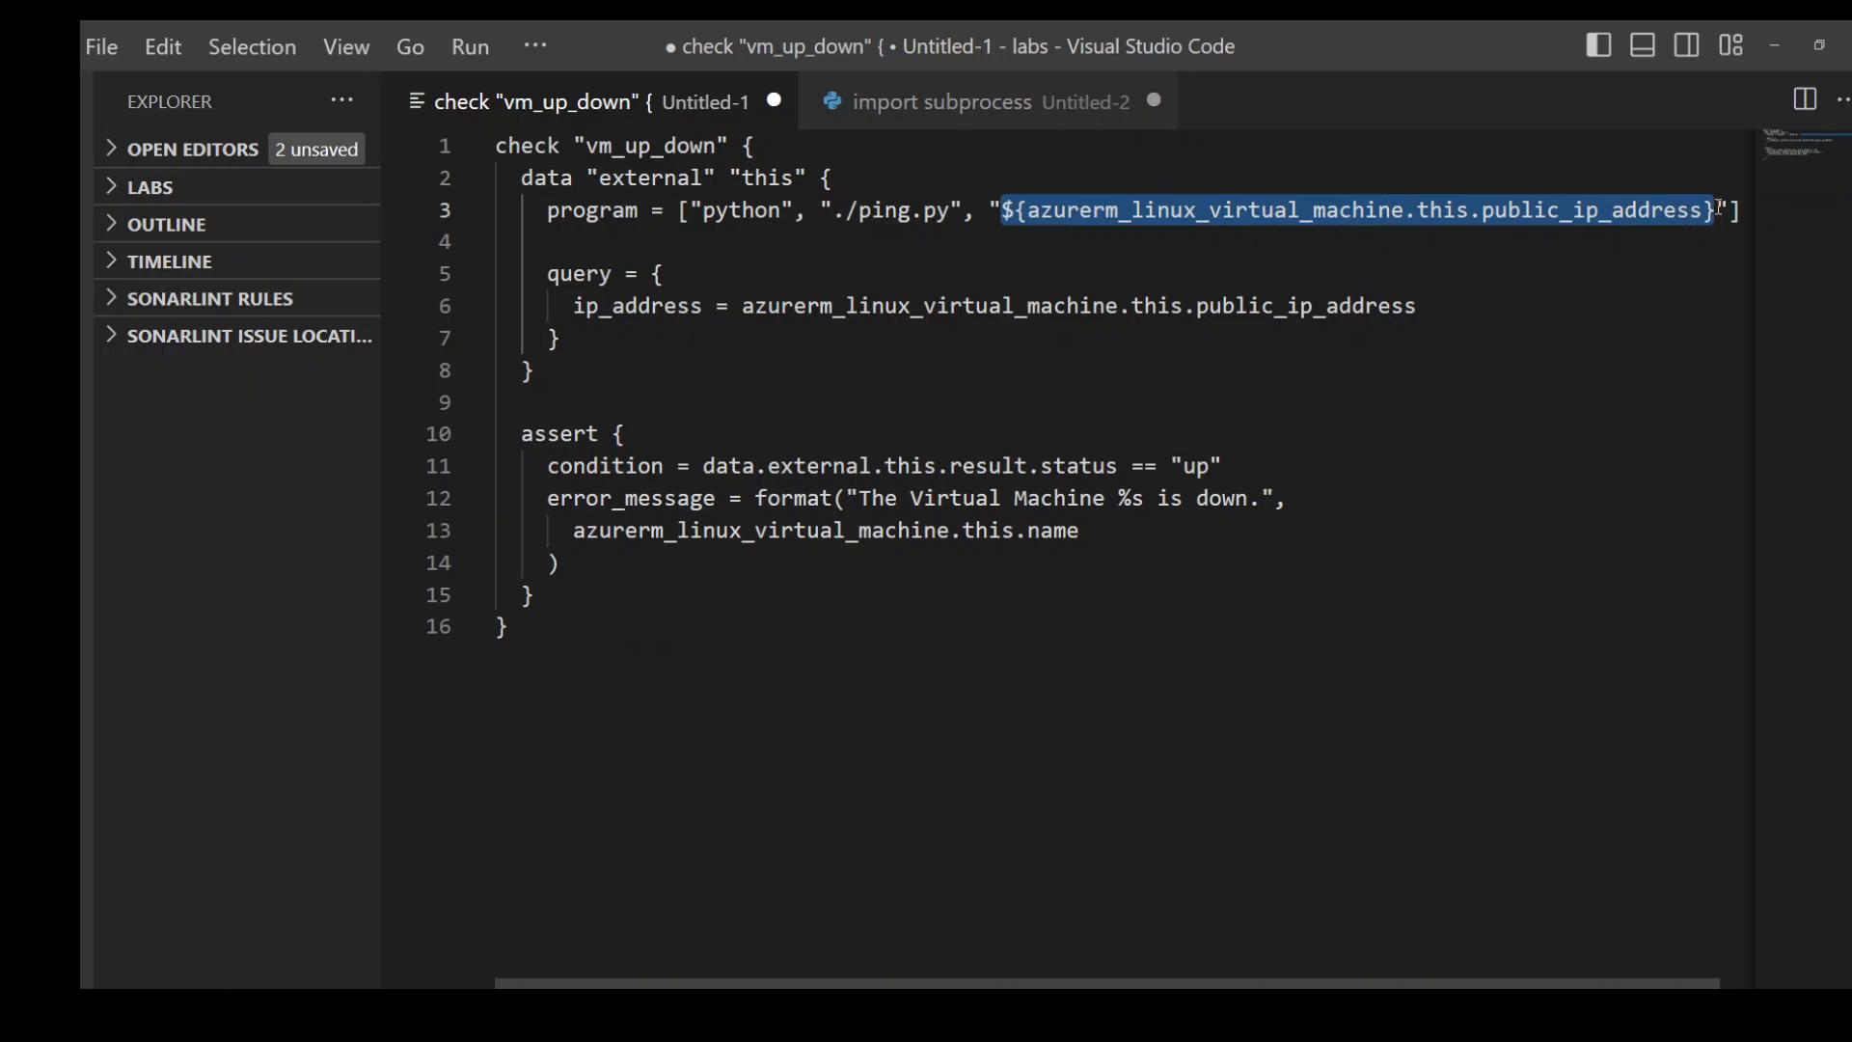
pyautogui.moveTo(1051, 429)
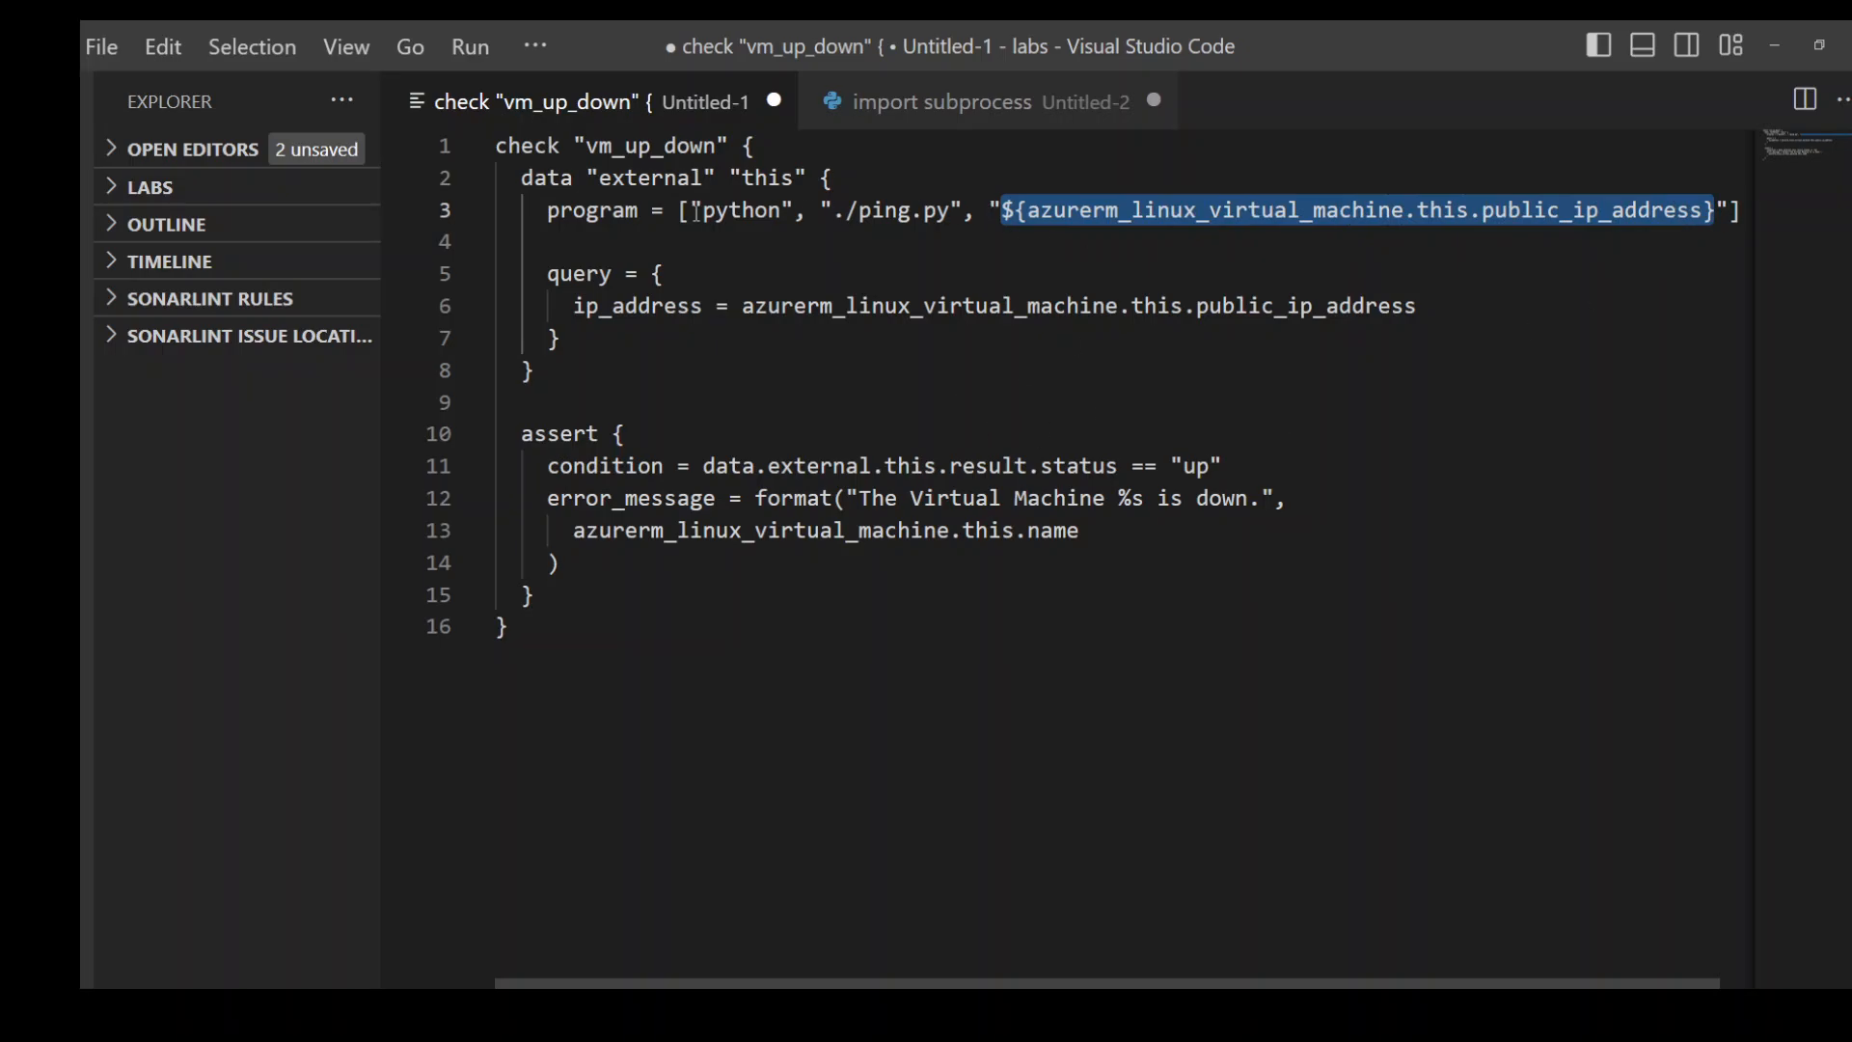
pyautogui.doubleClick(740, 210)
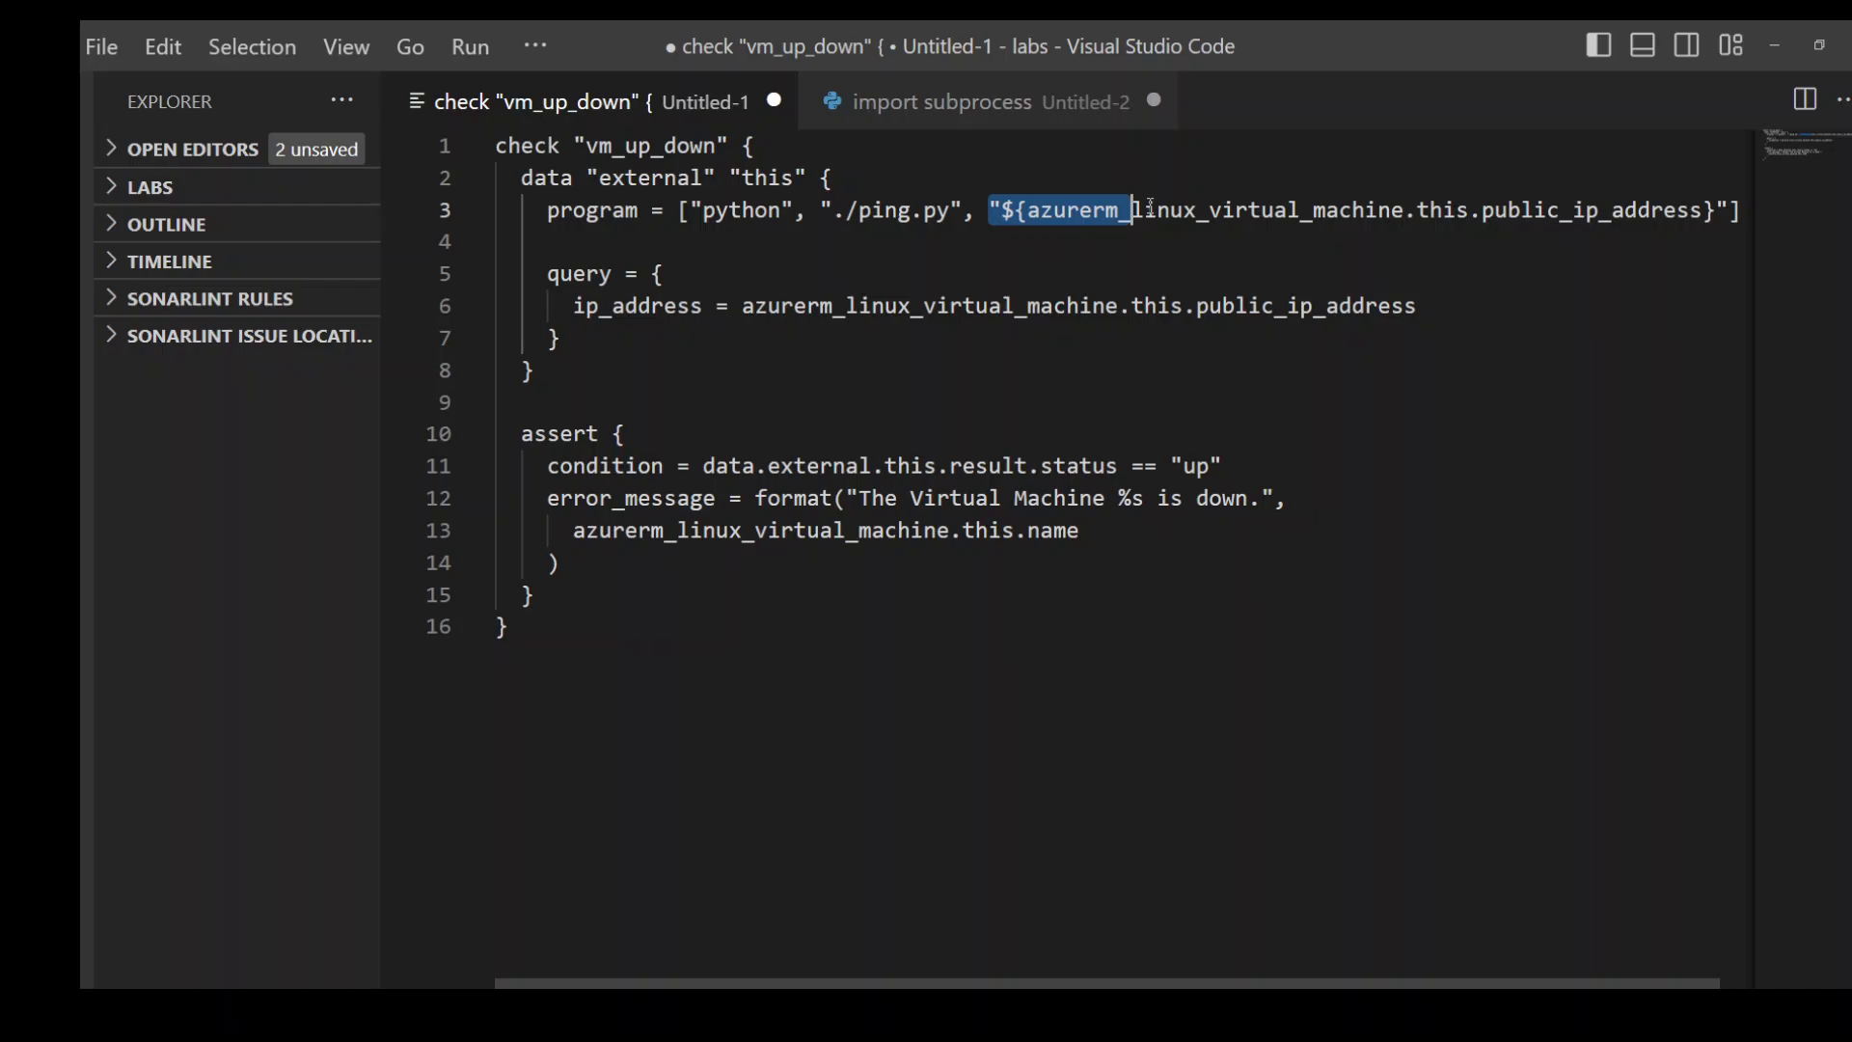
pyautogui.moveTo(1129, 210); pyautogui.dragTo(1713, 211)
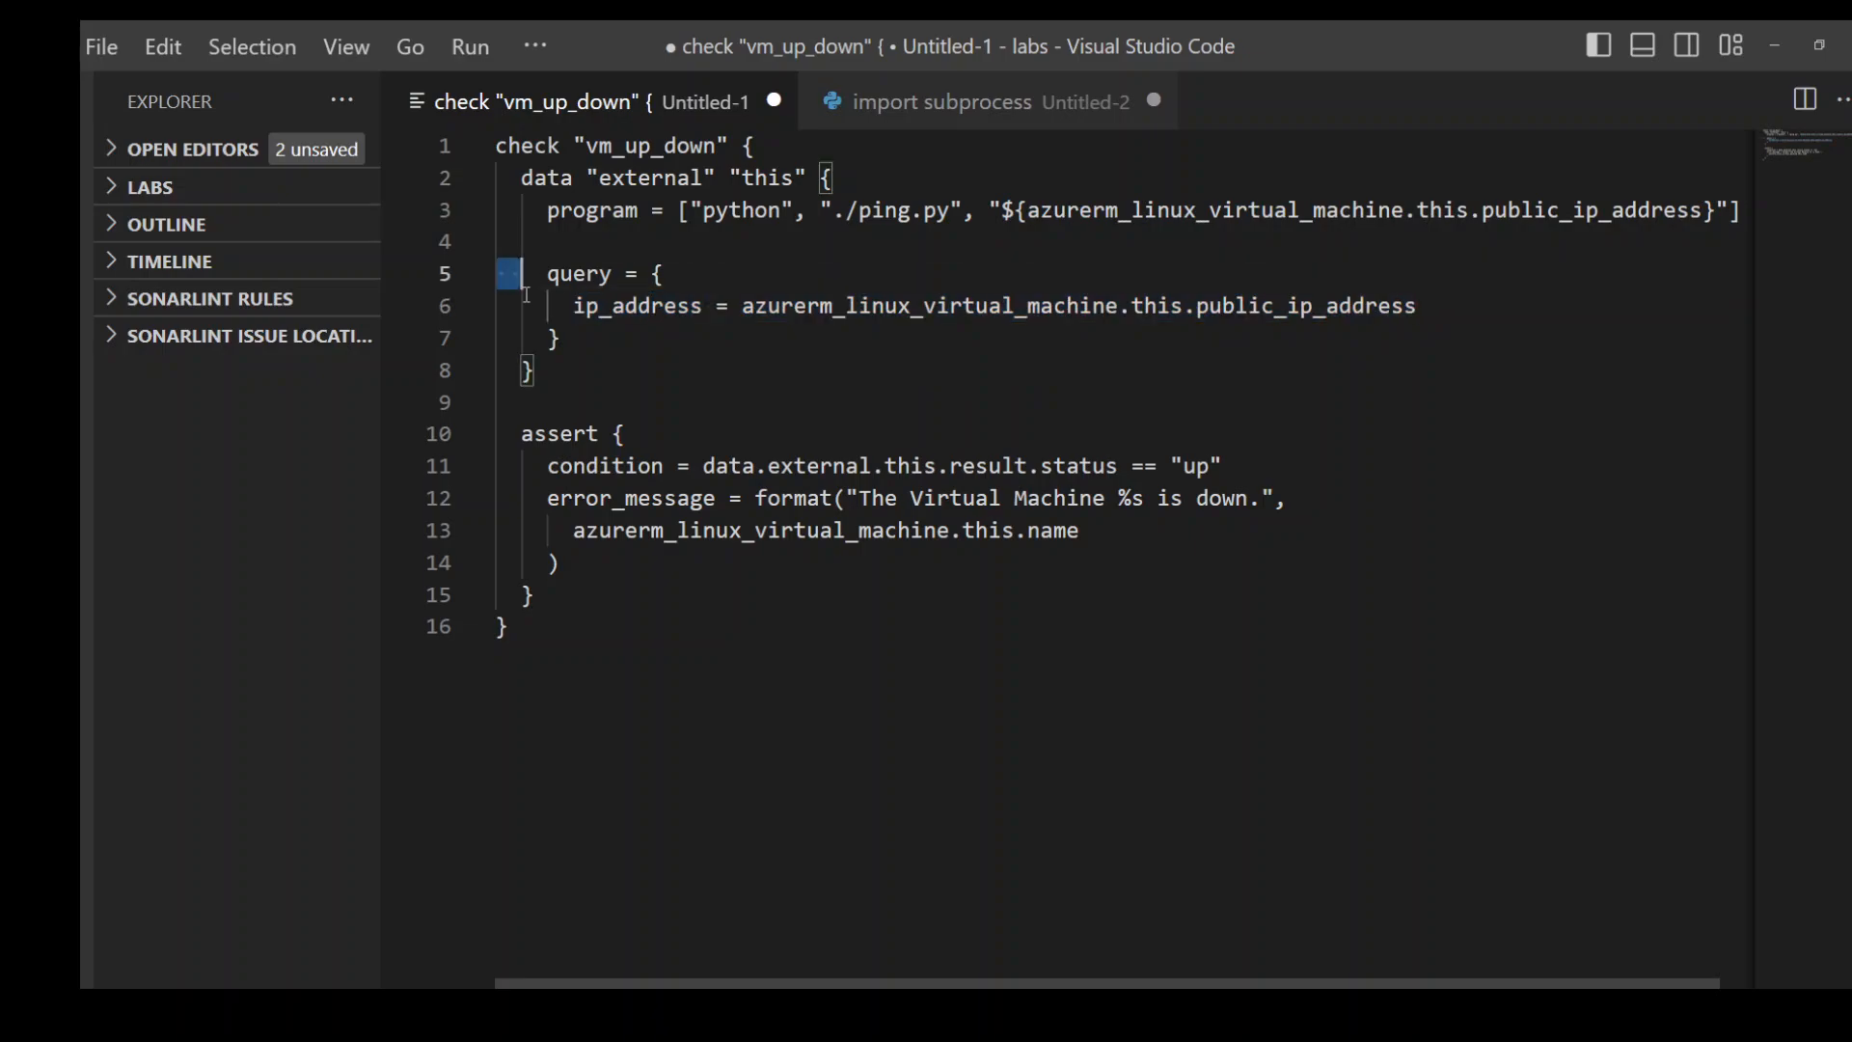
# - Highlight the query block, the external result reference in the assert condition and the error message line
pyautogui.moveTo(519, 272); pyautogui.dragTo(556, 339)
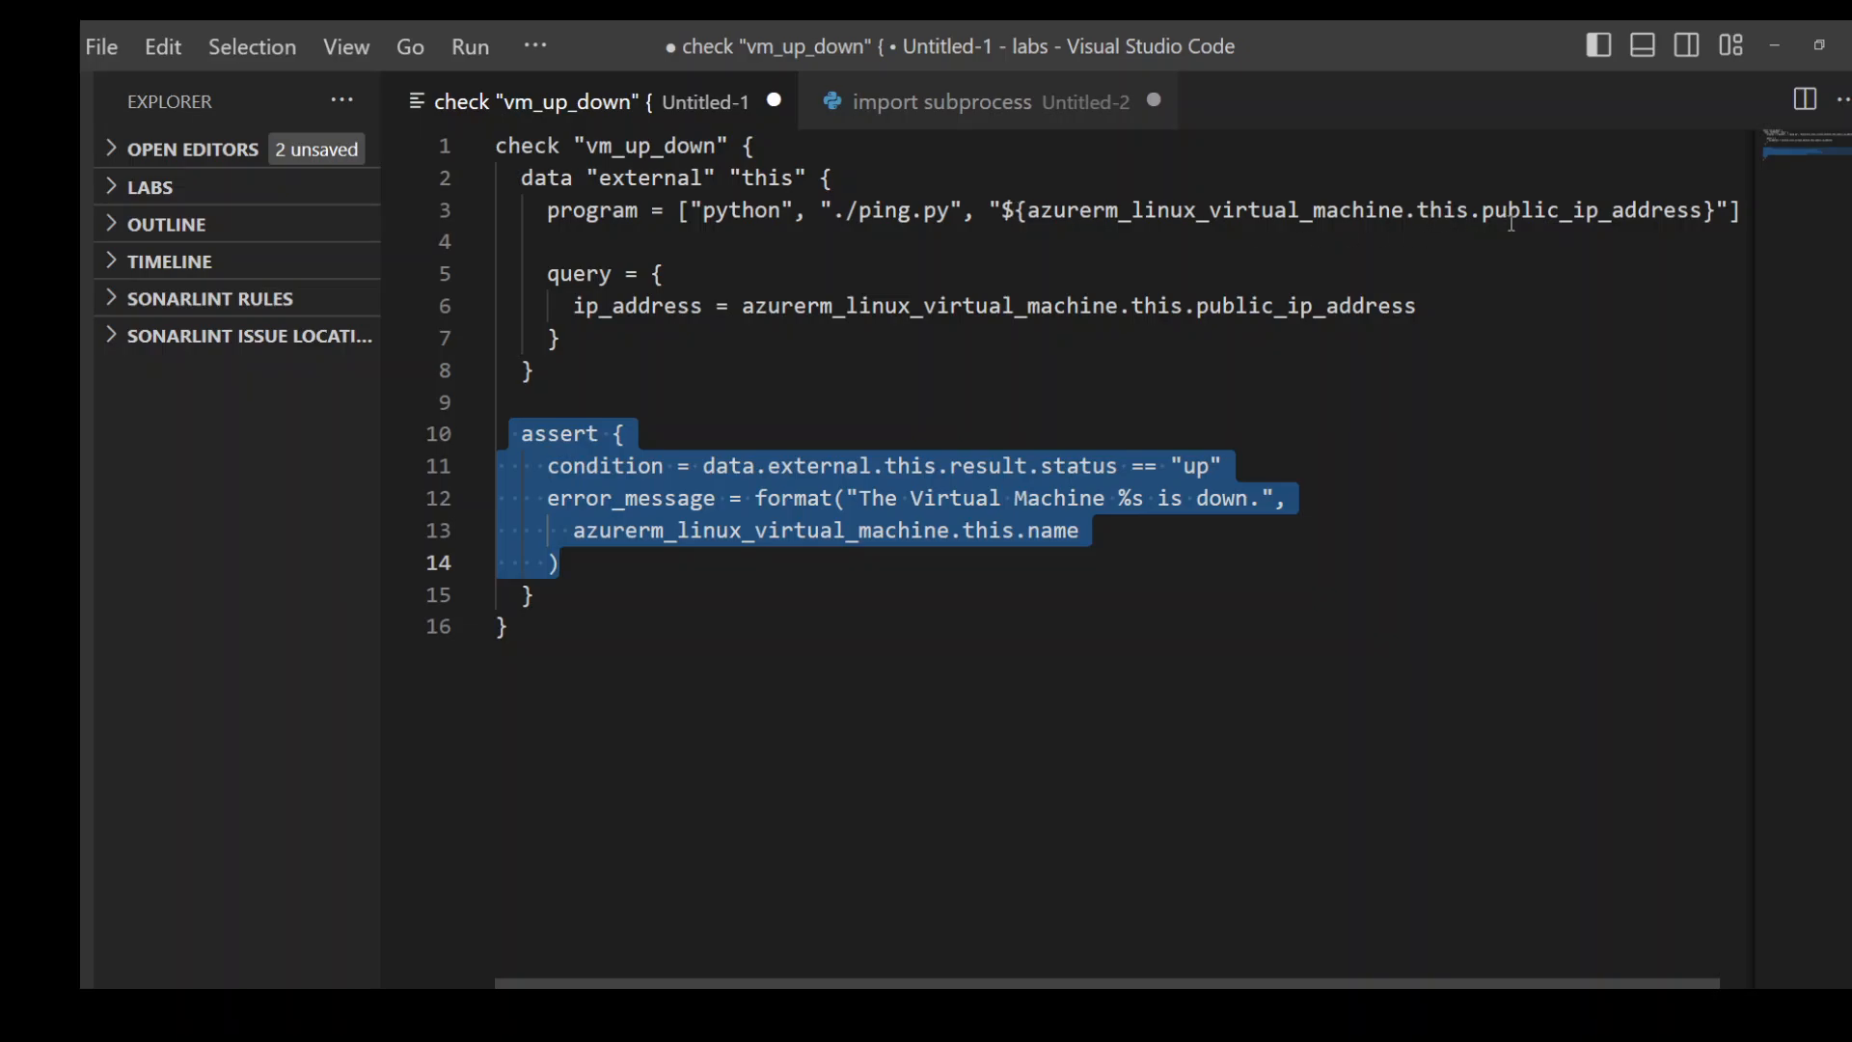
pyautogui.click(767, 465)
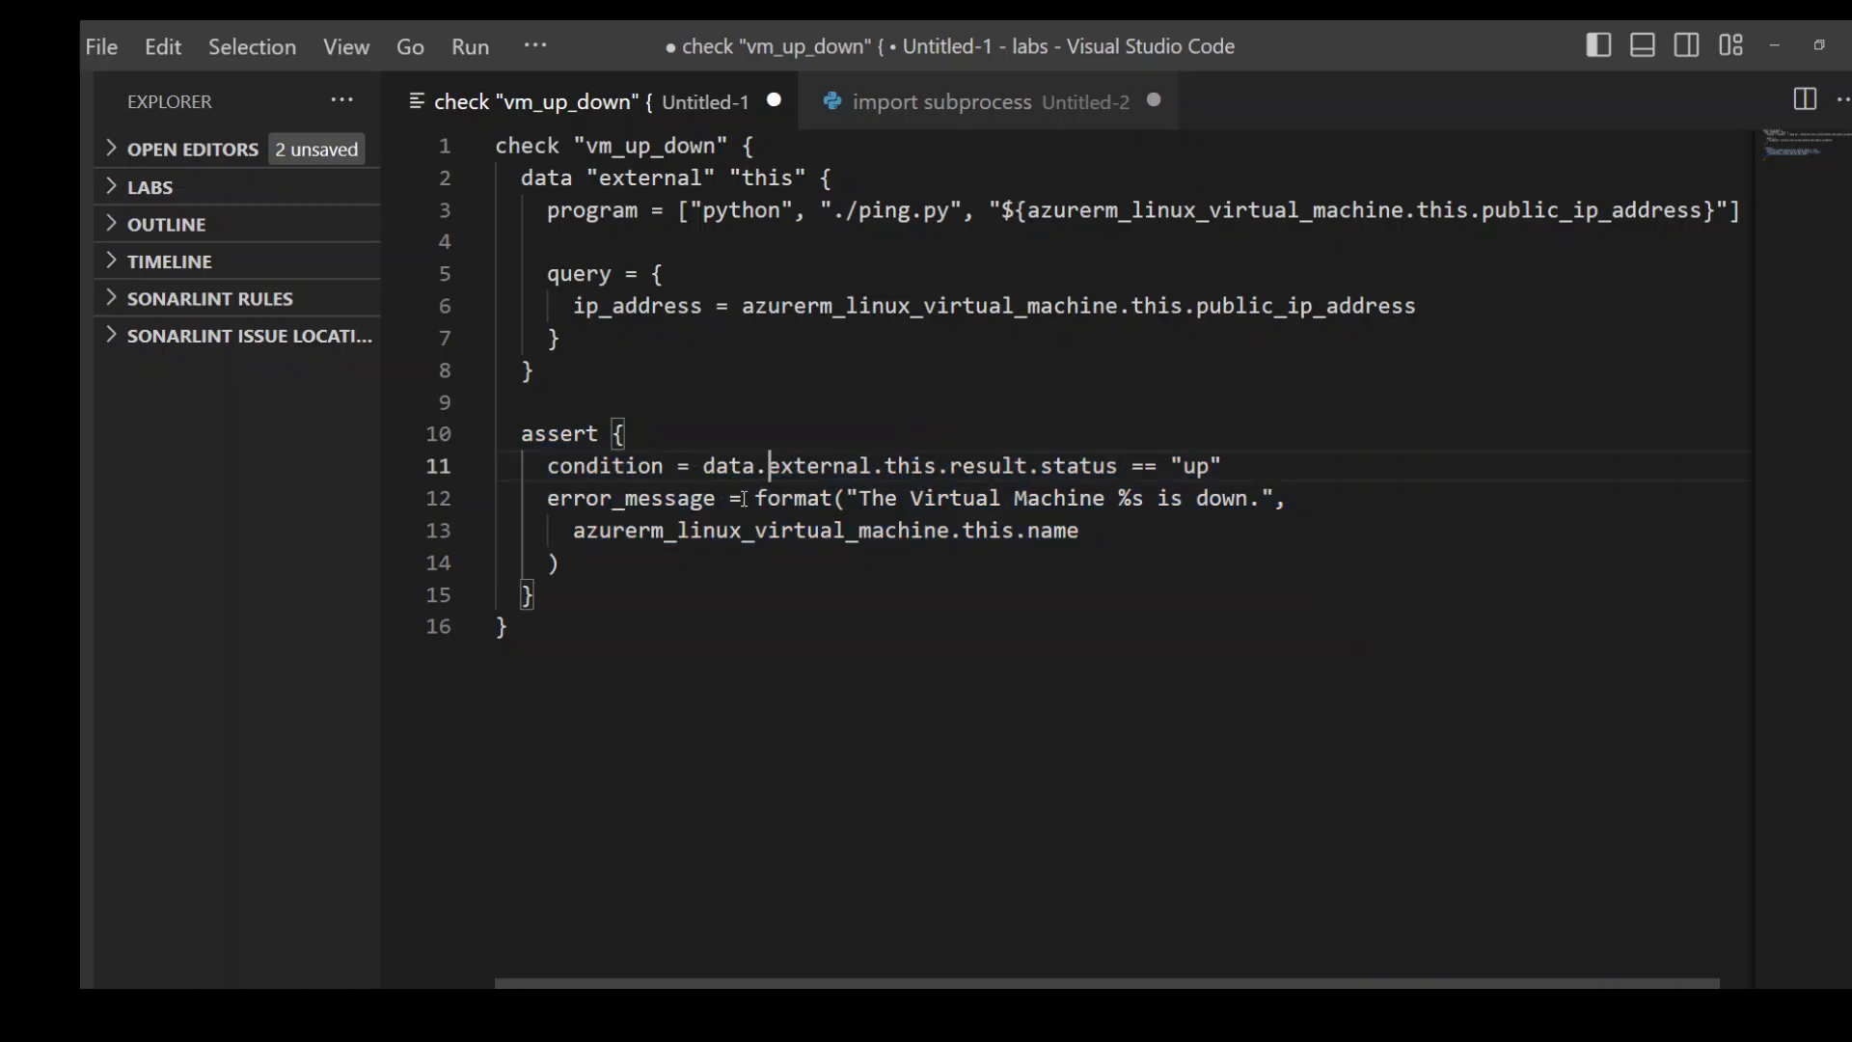
pyautogui.doubleClick(820, 465)
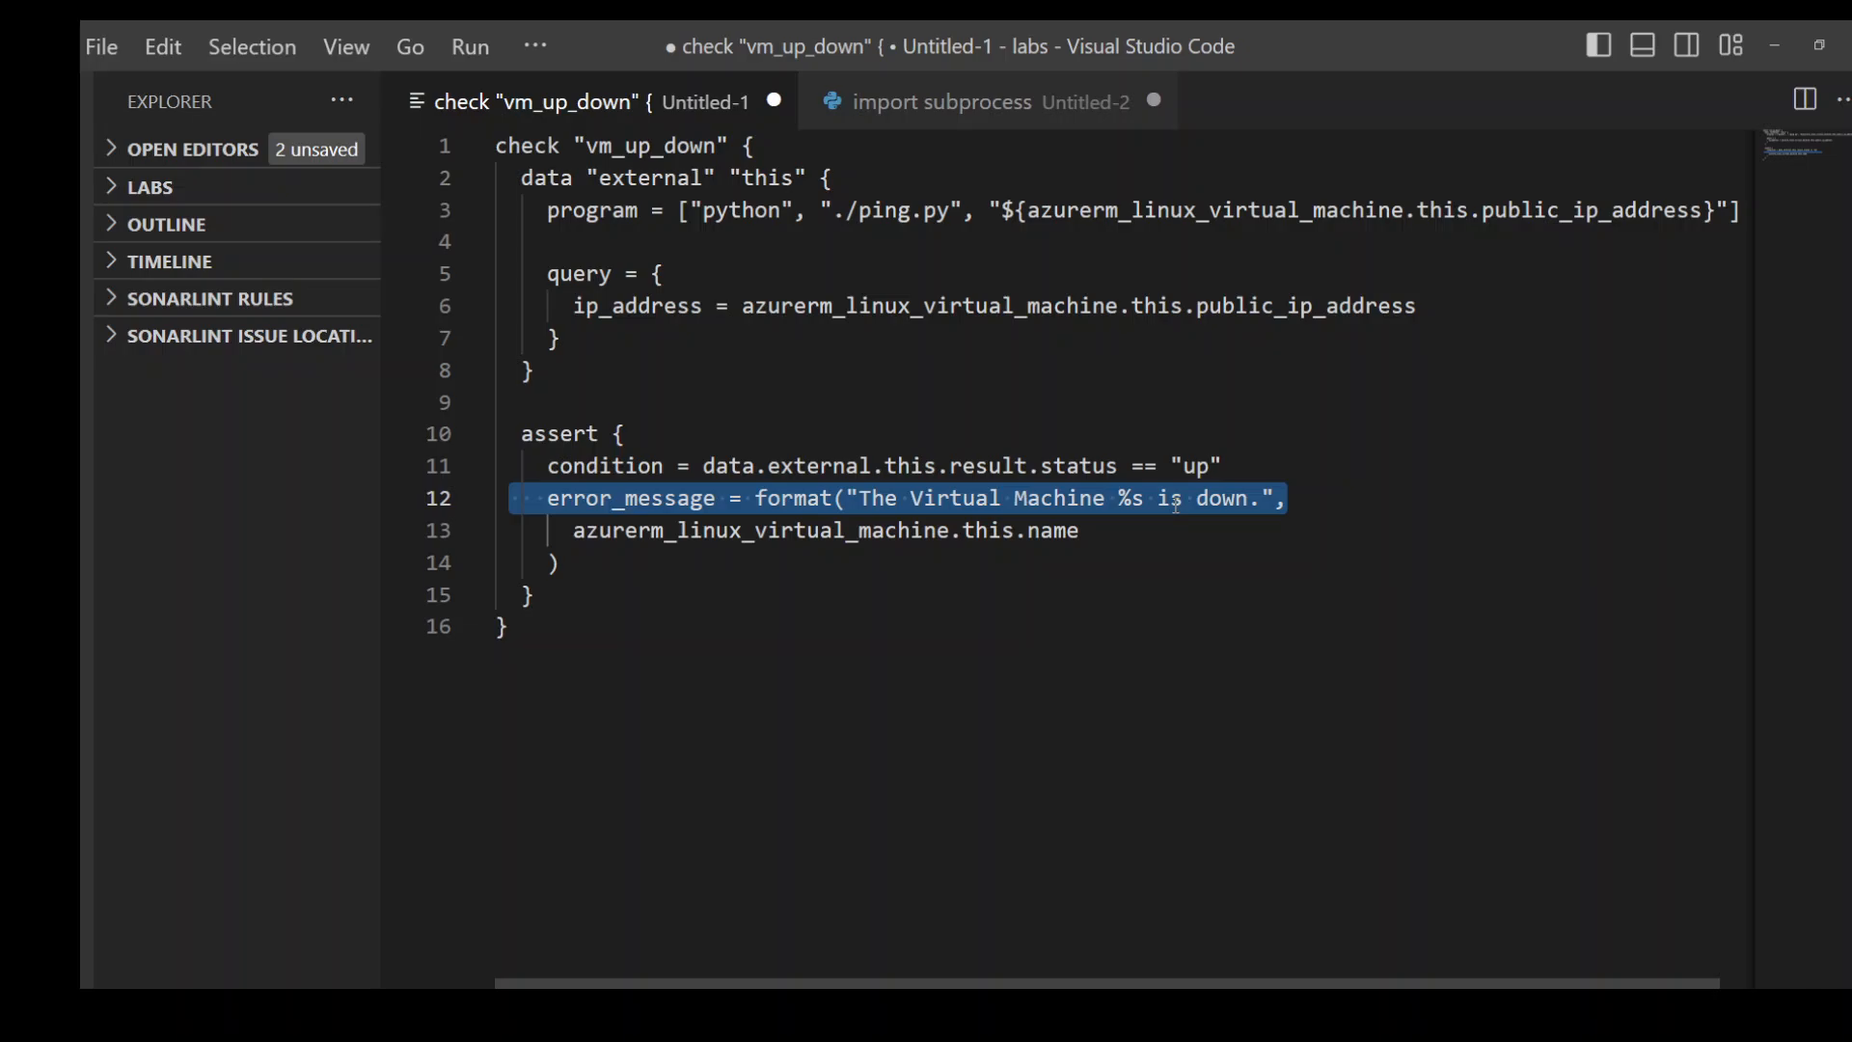
pyautogui.doubleClick(901, 210)
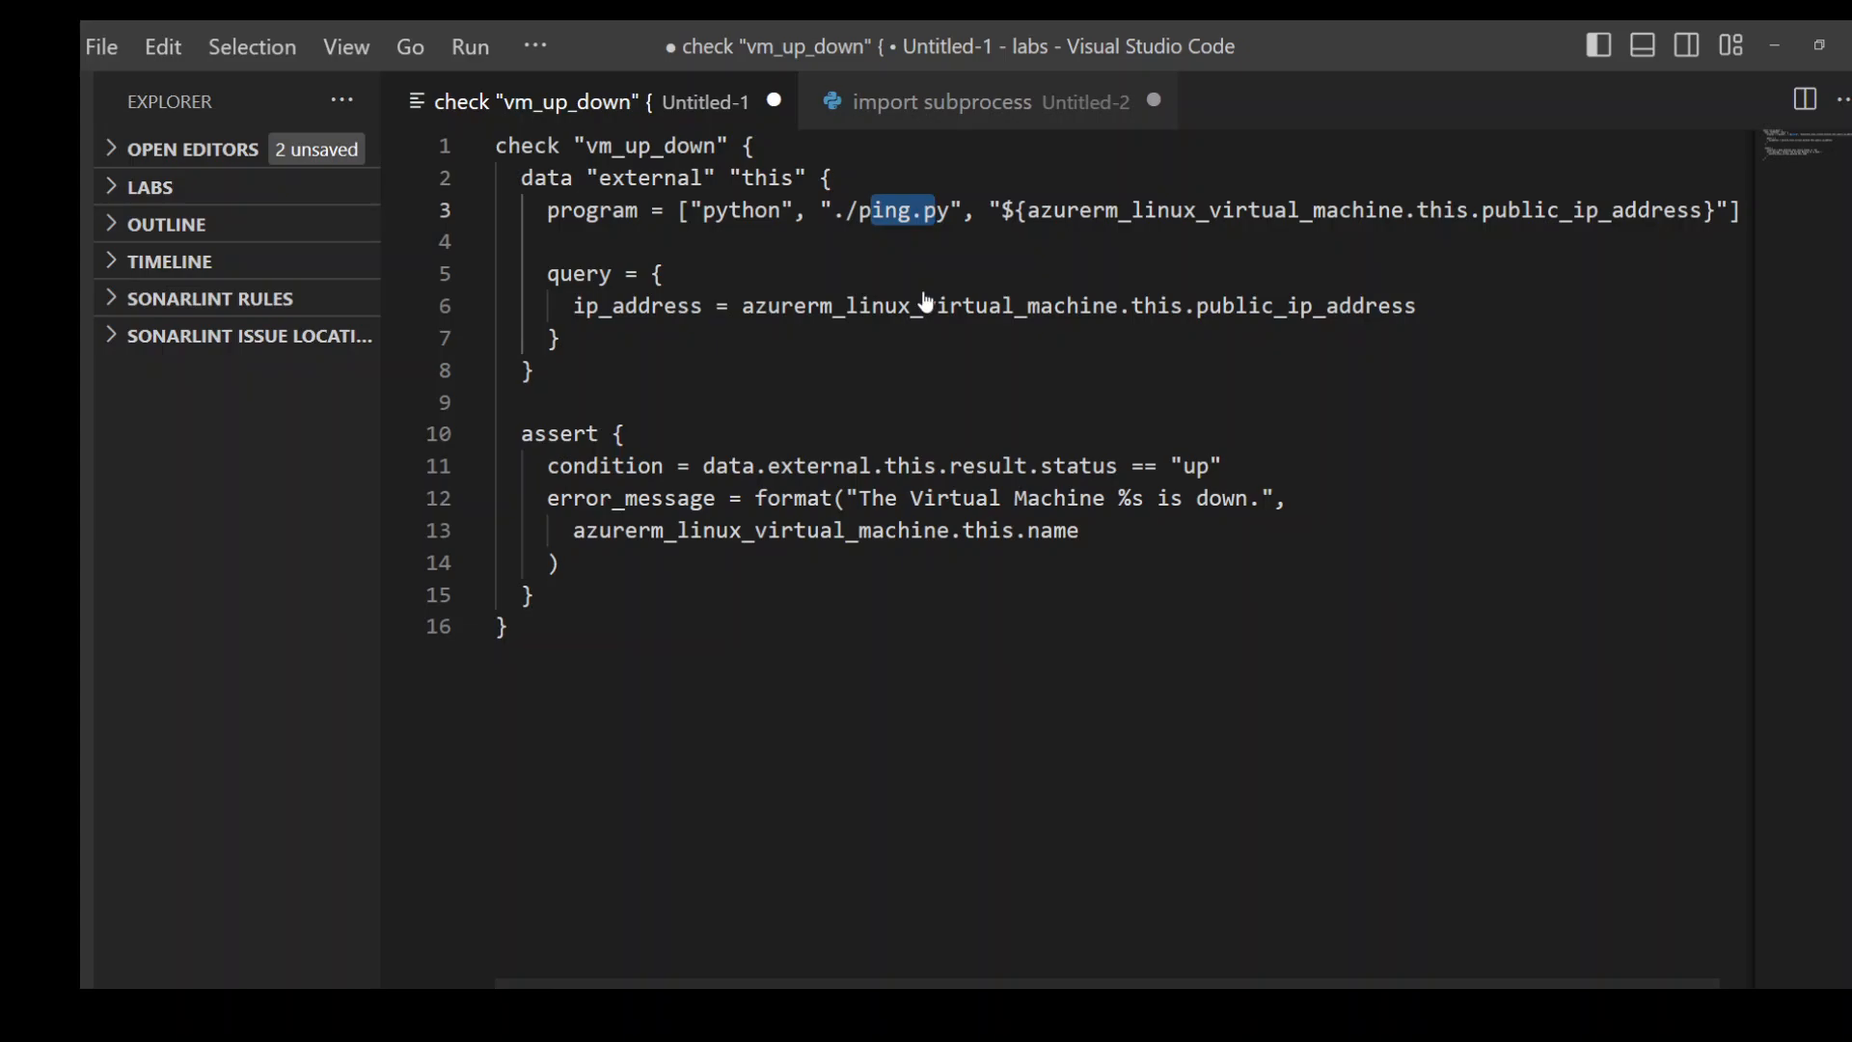
# - Switch to the Python ping script and highlight its ping_output variable
pyautogui.click(941, 102)
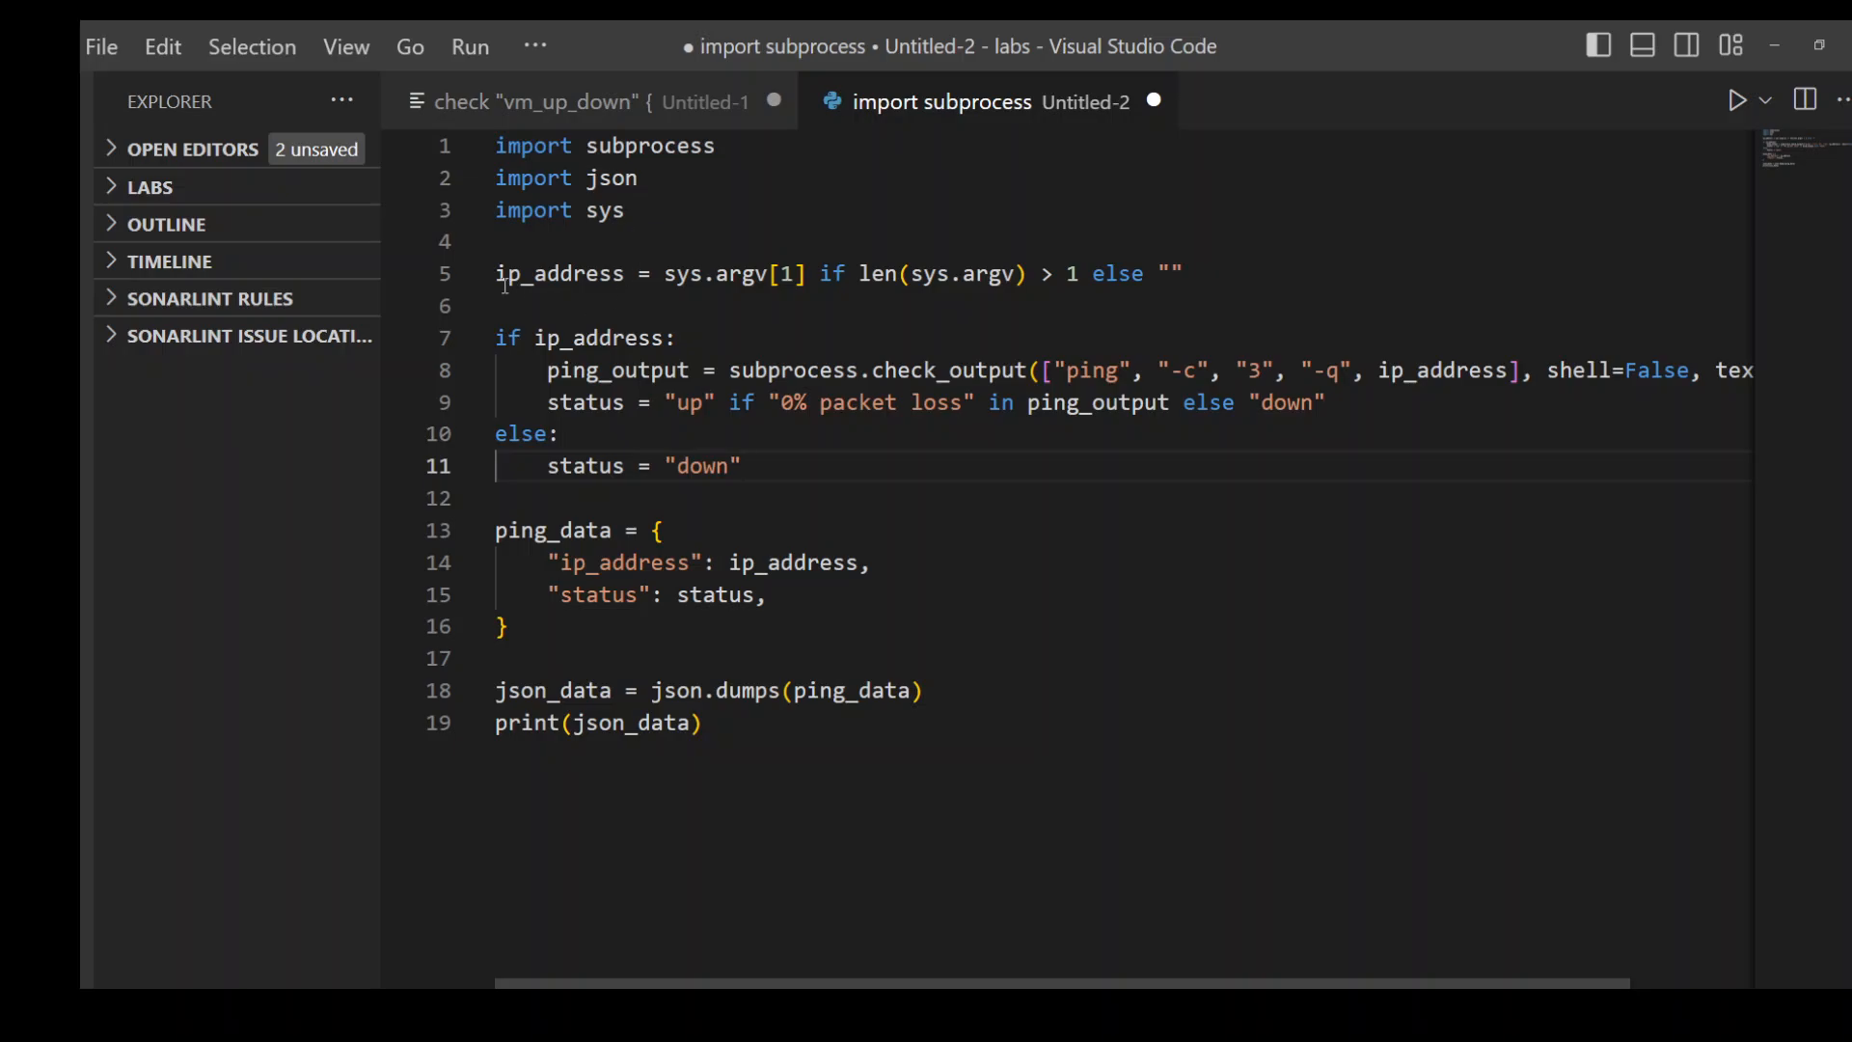
pyautogui.moveTo(808, 303)
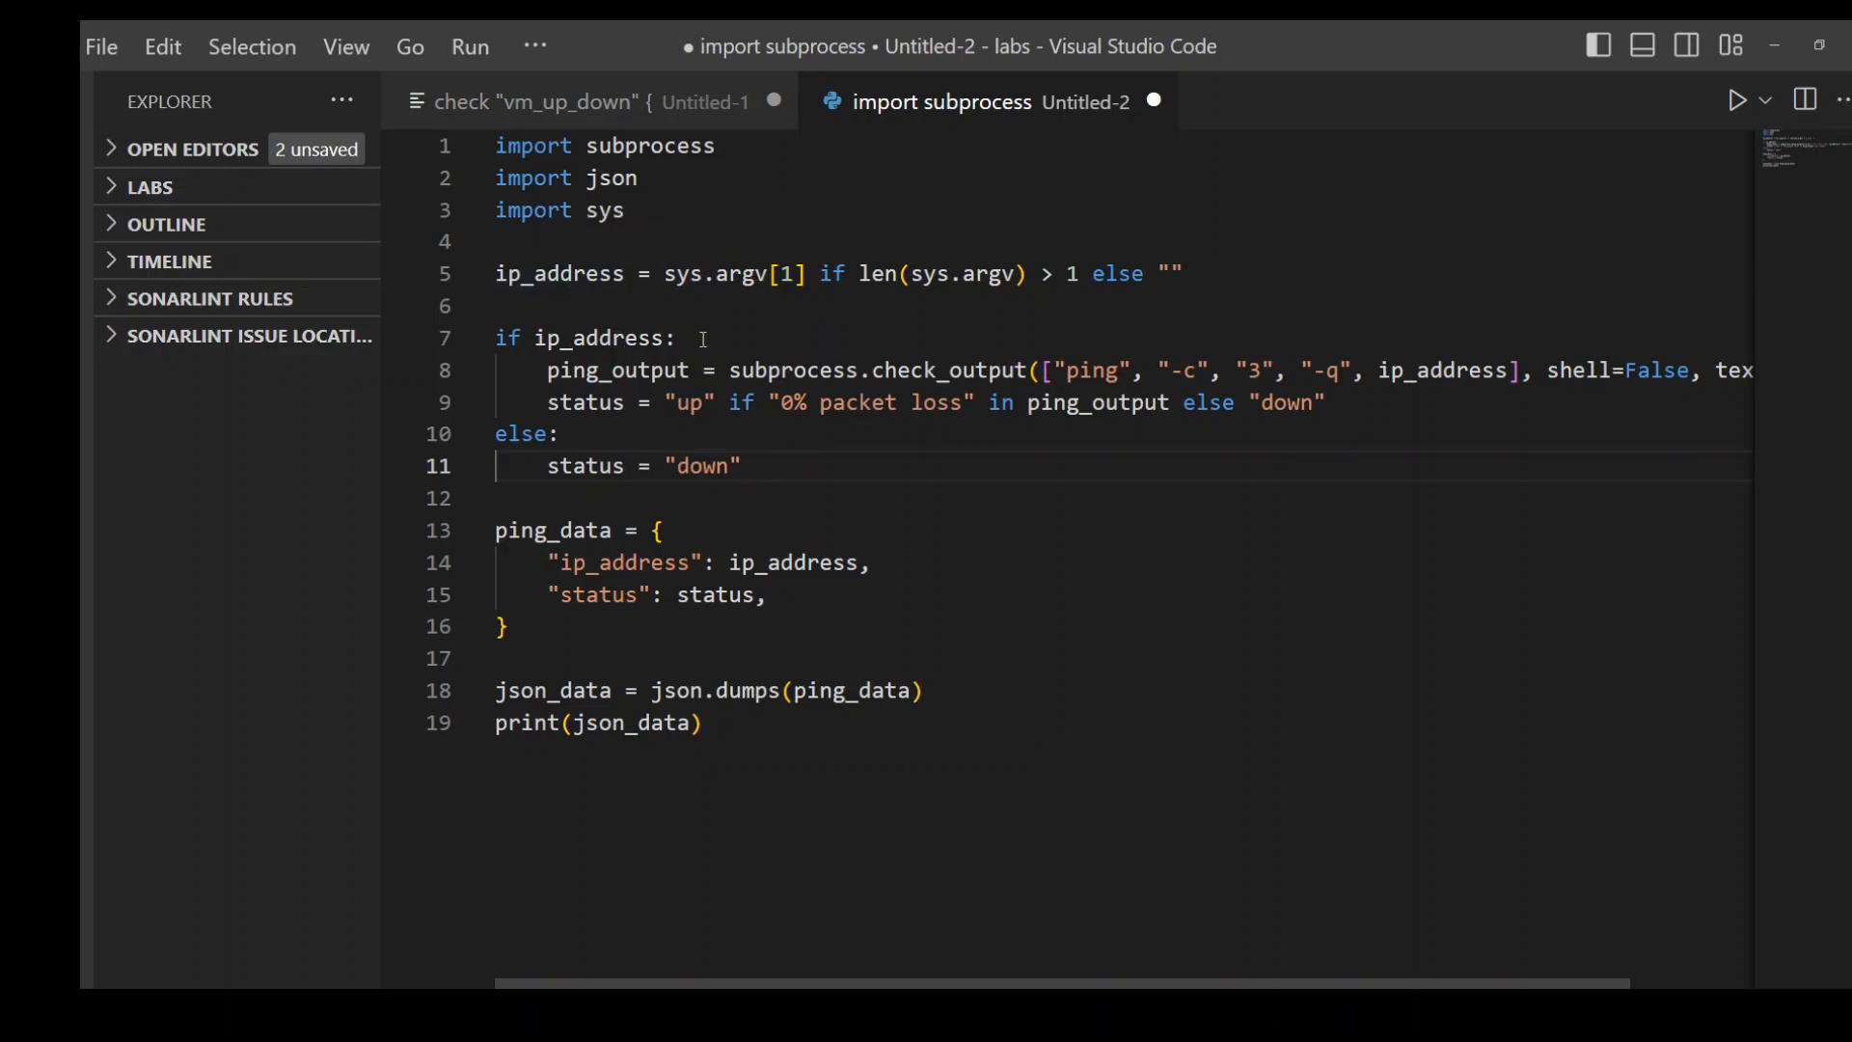
pyautogui.moveTo(546, 371); pyautogui.dragTo(833, 401)
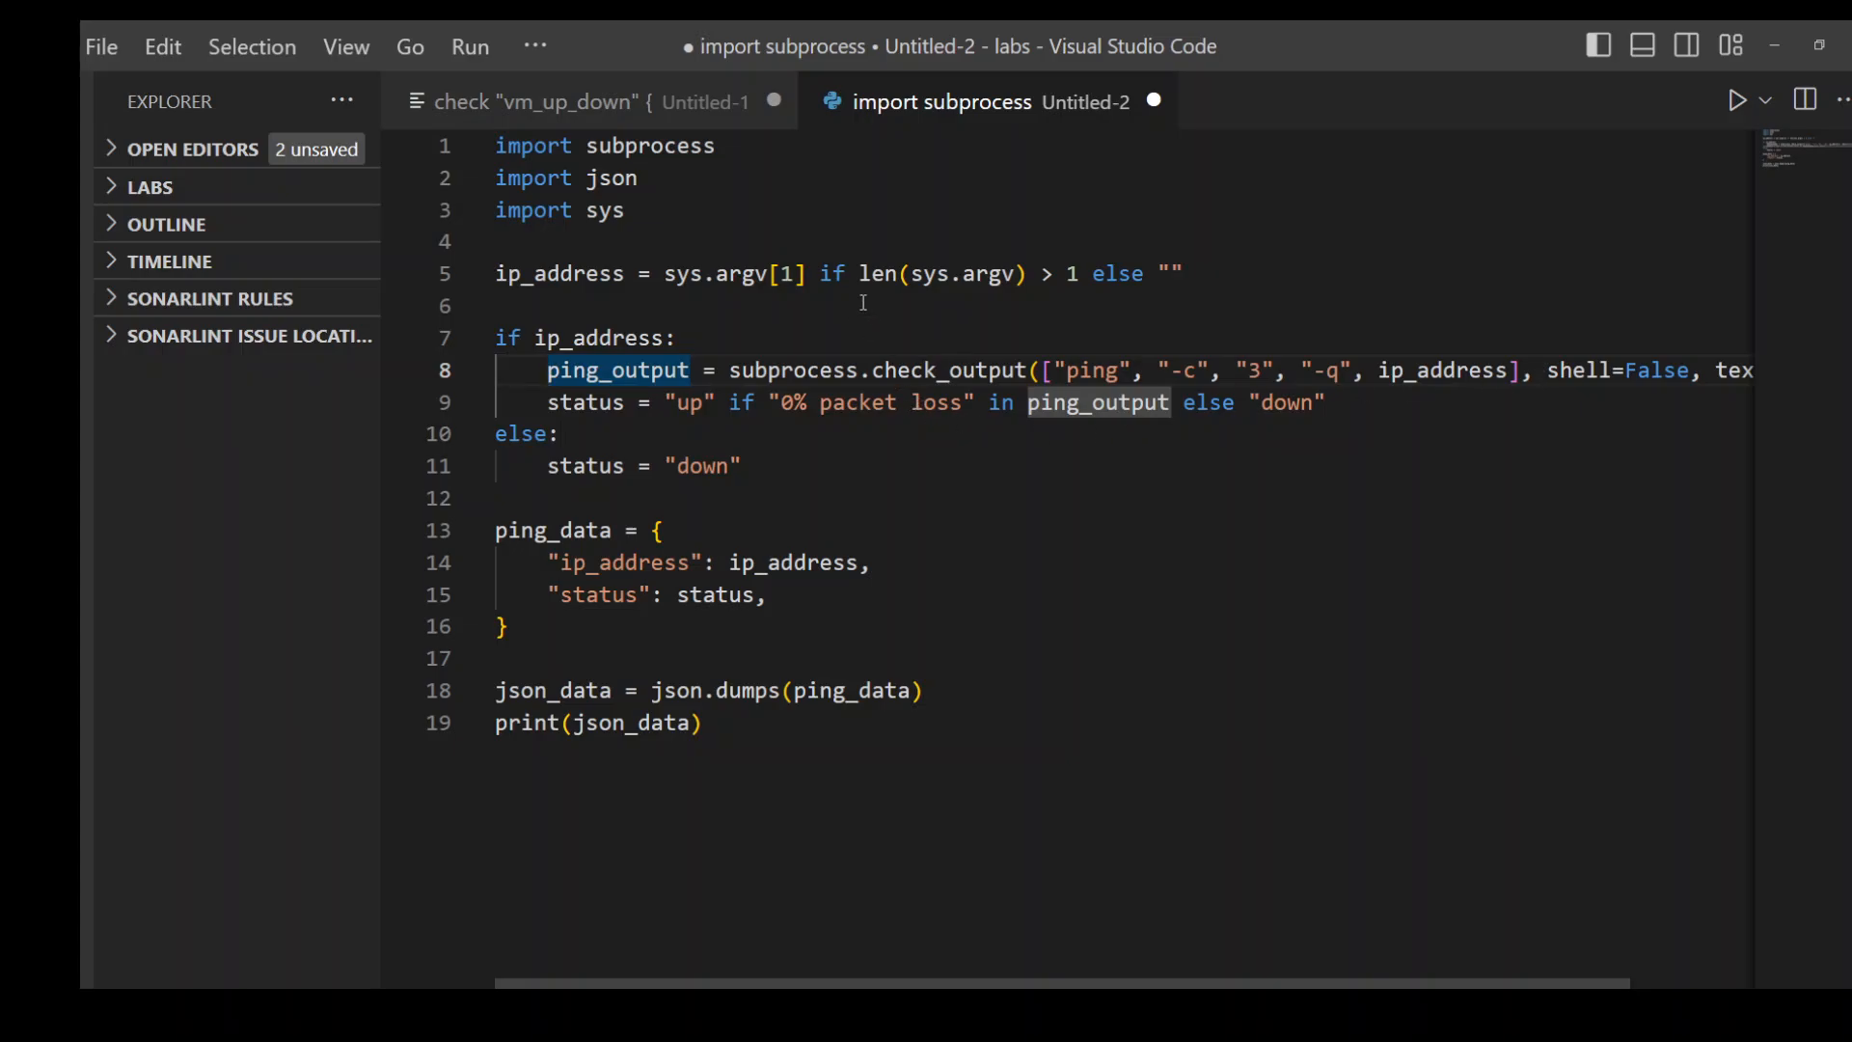
pyautogui.moveTo(668, 409)
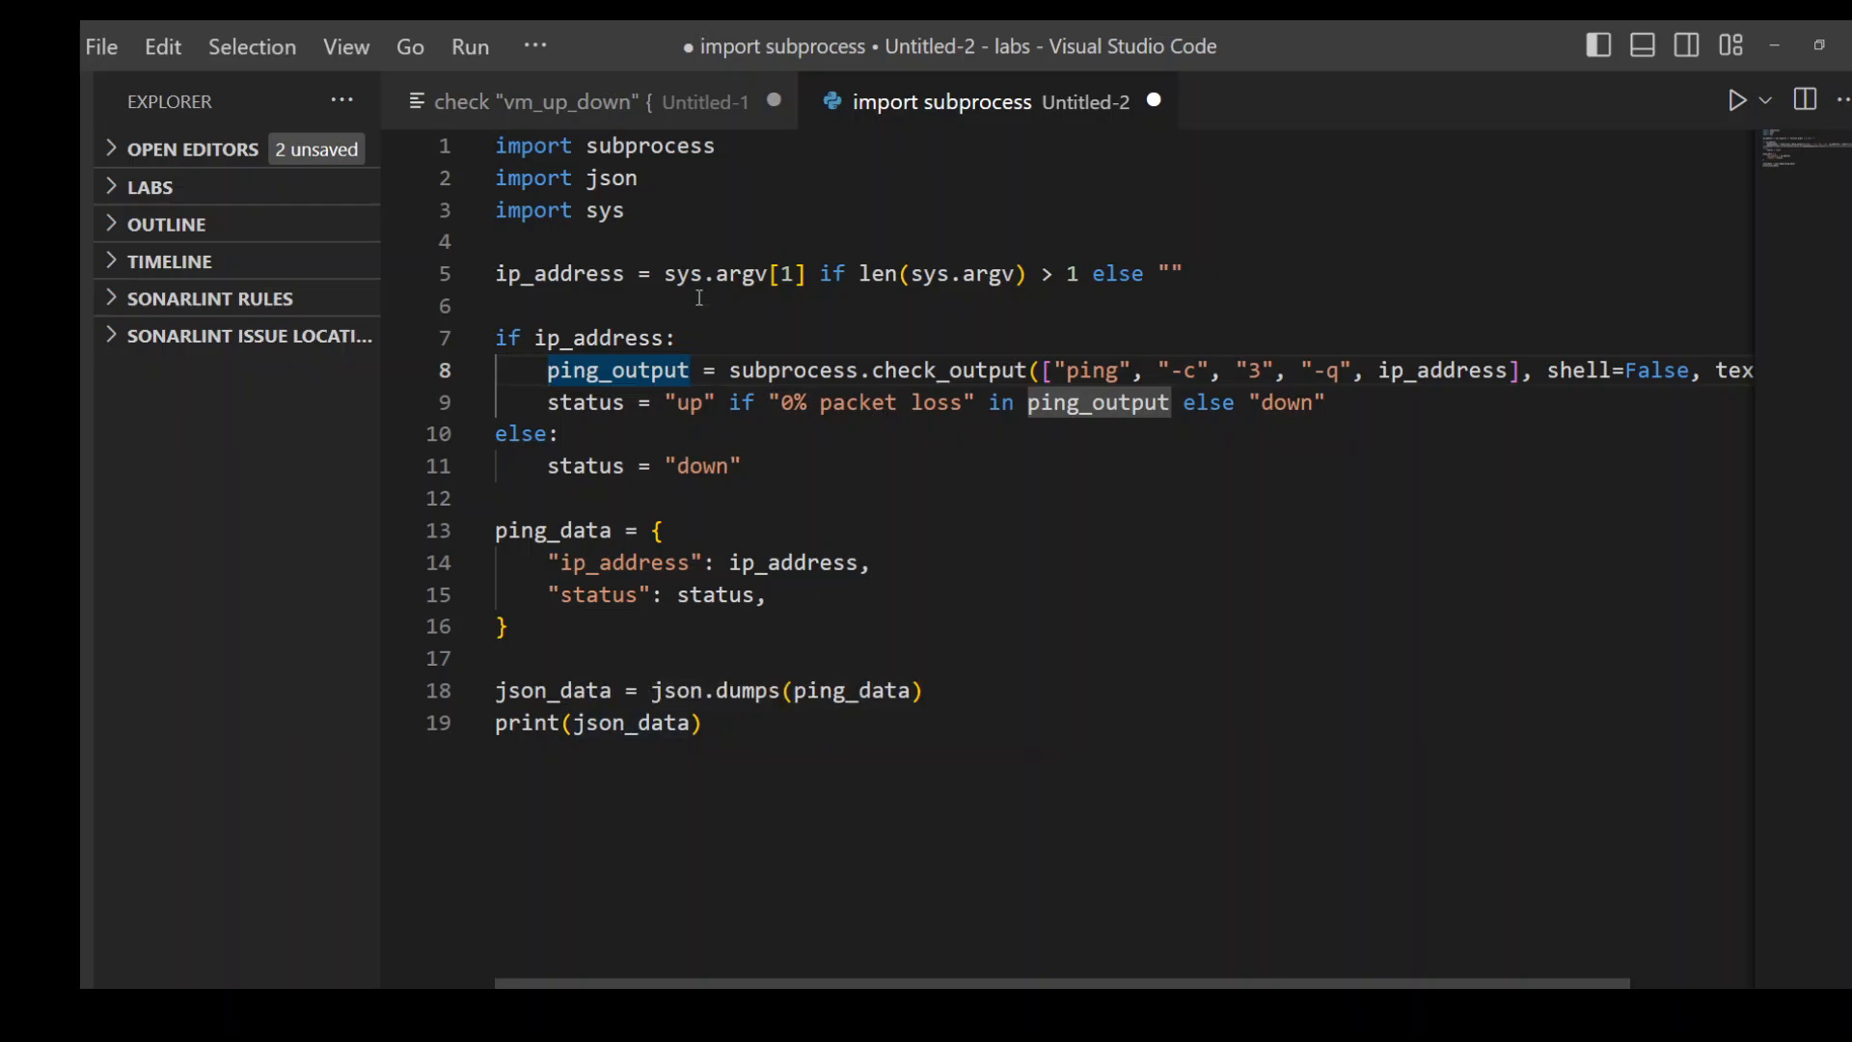
pyautogui.moveTo(562, 102)
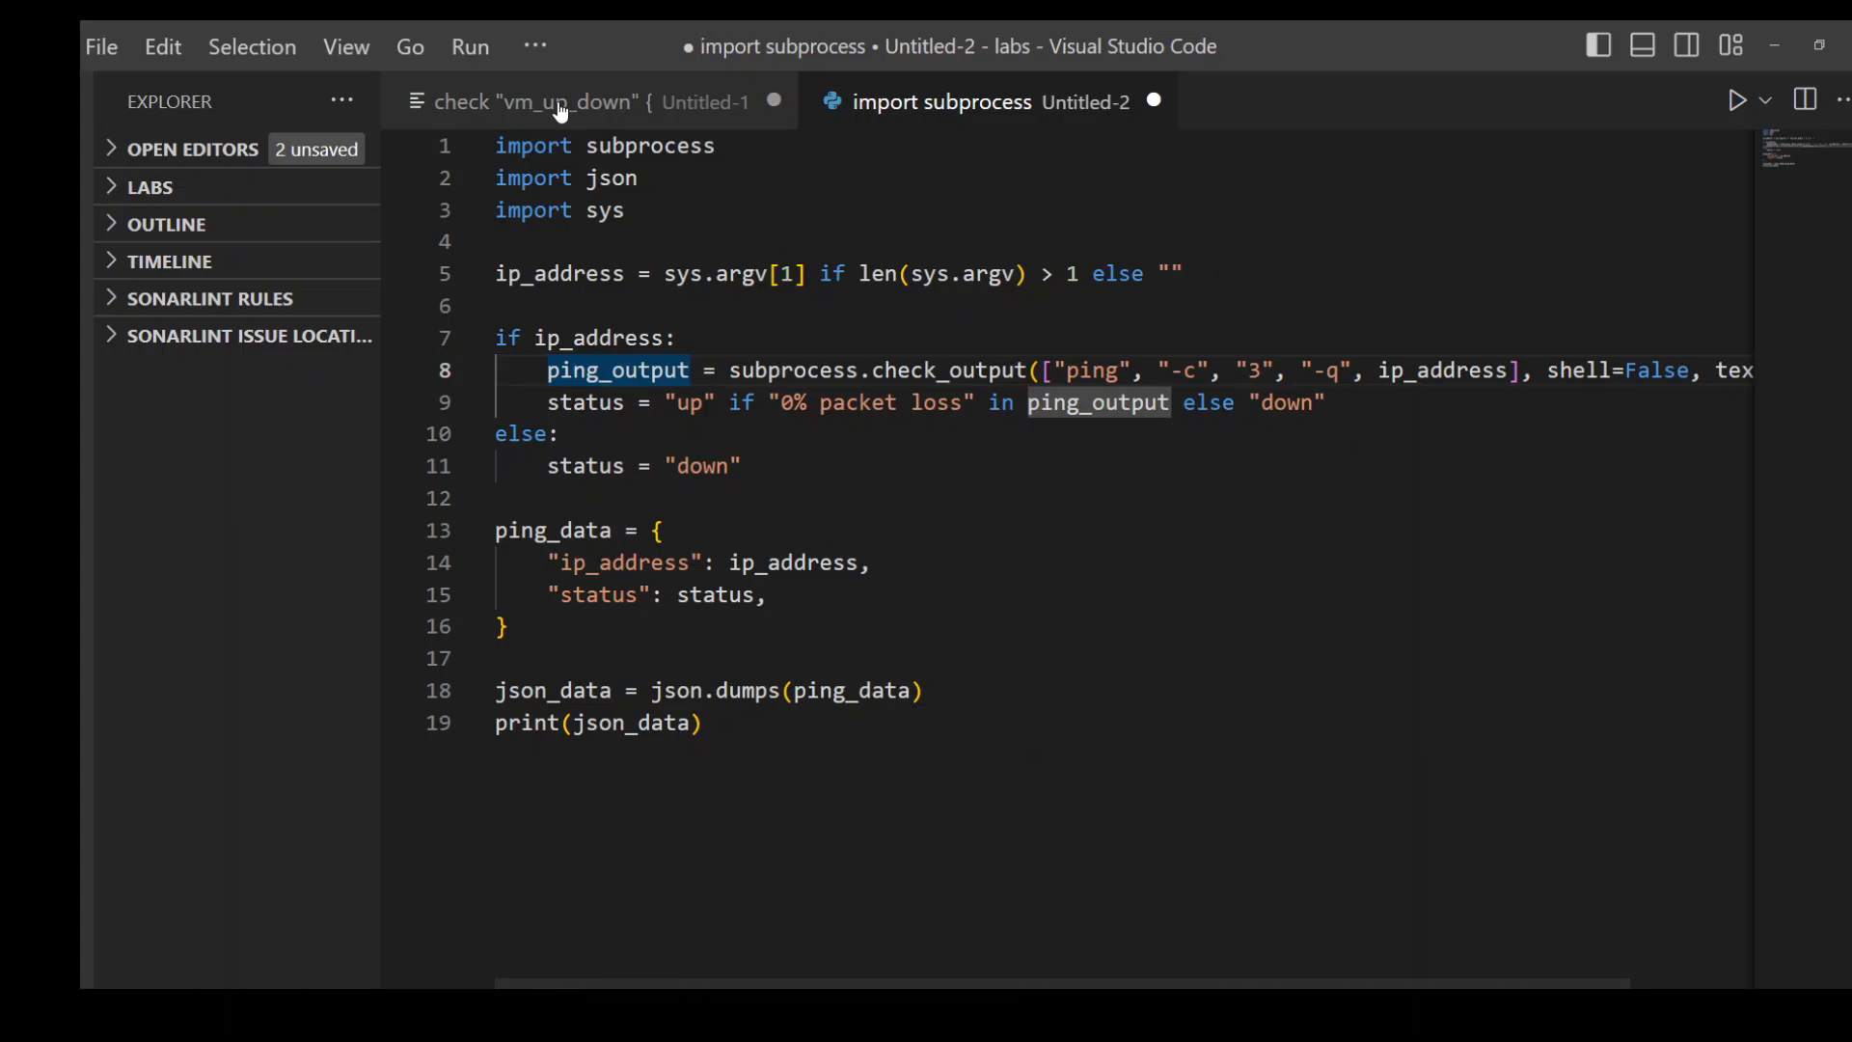
# - Return to the Terraform check block tab and highlight the whole assert block
pyautogui.click(533, 102)
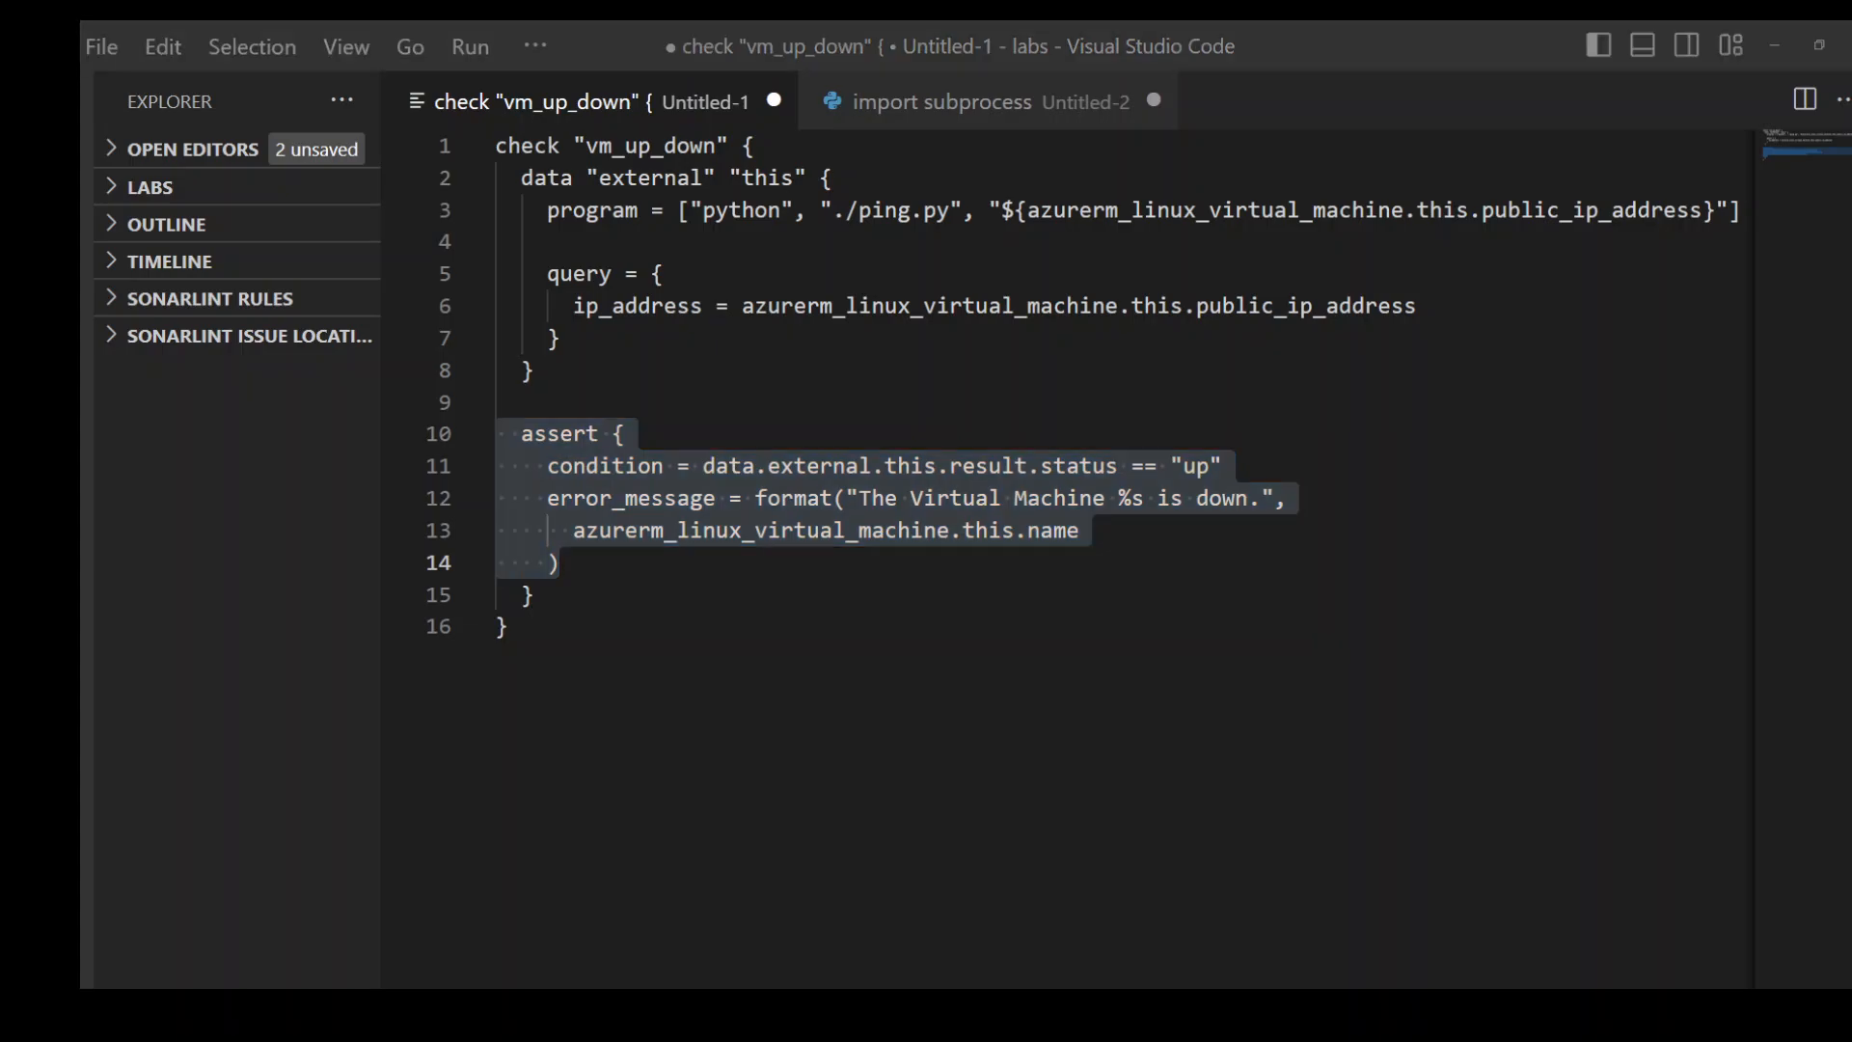
pyautogui.moveTo(521, 432); pyautogui.dragTo(558, 561)
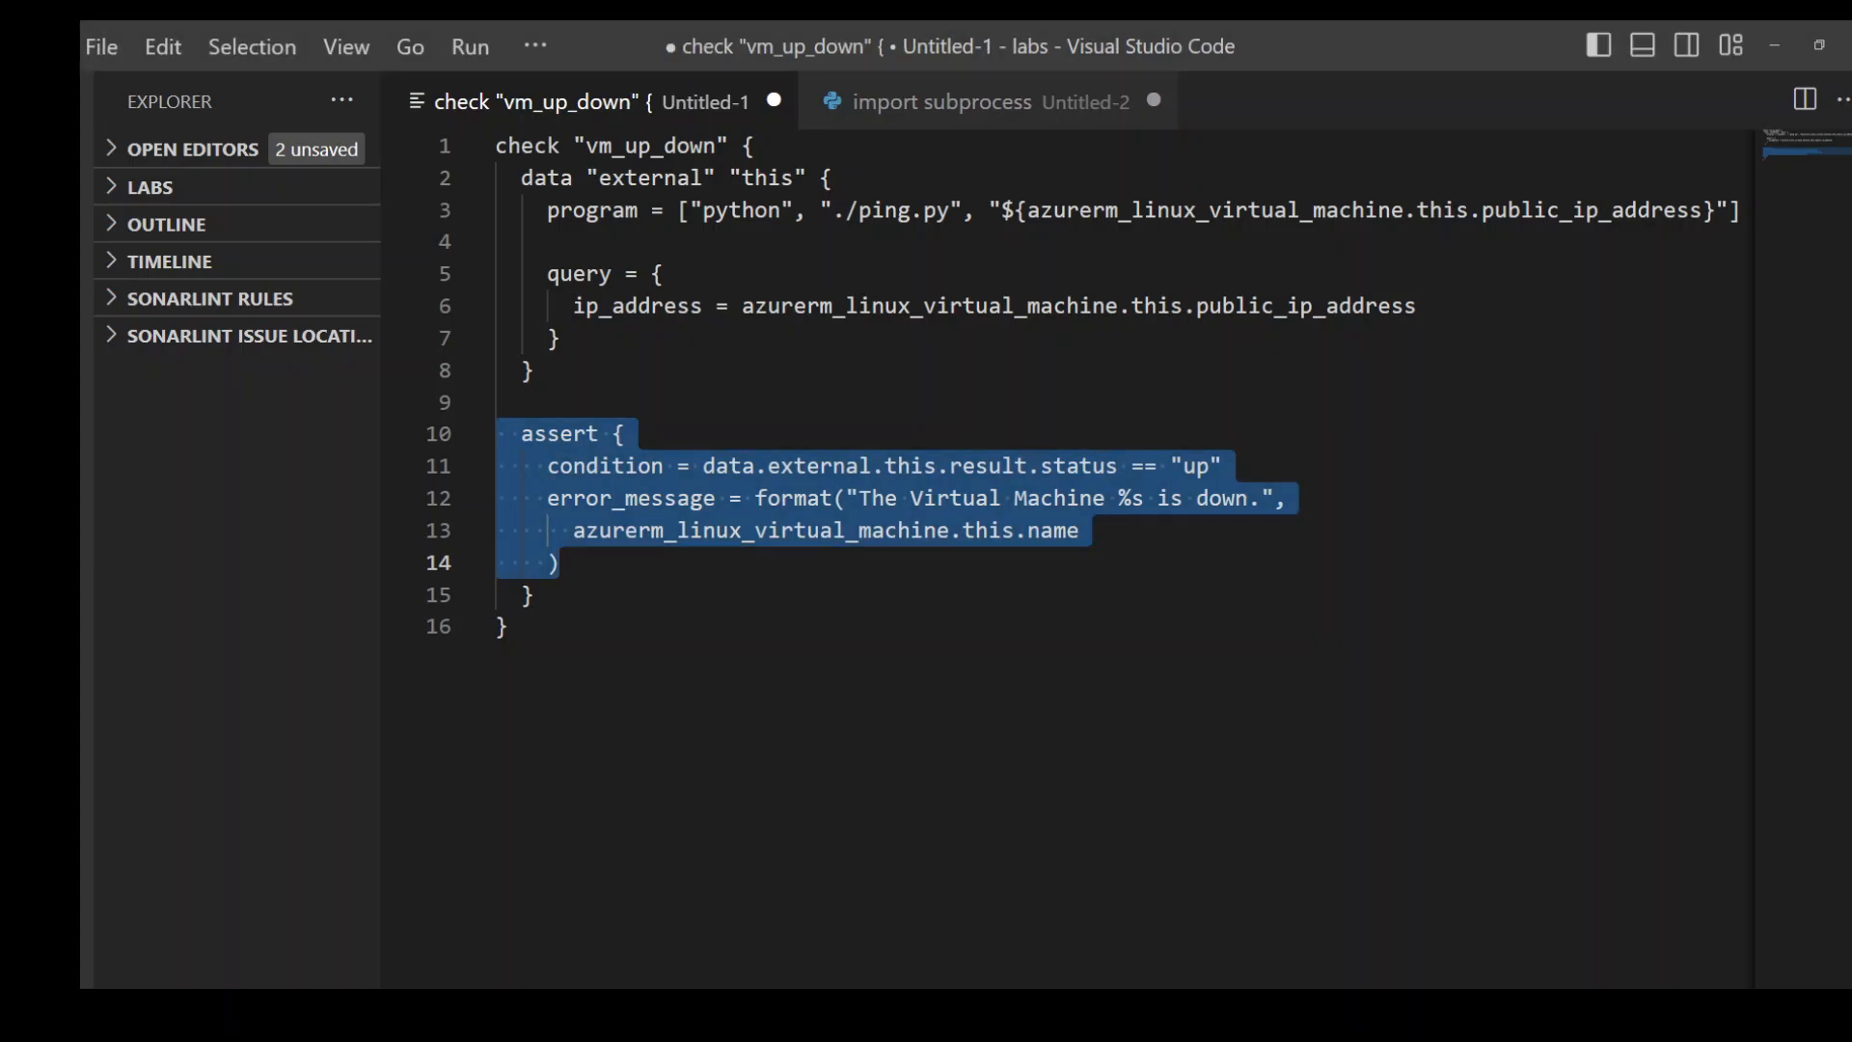